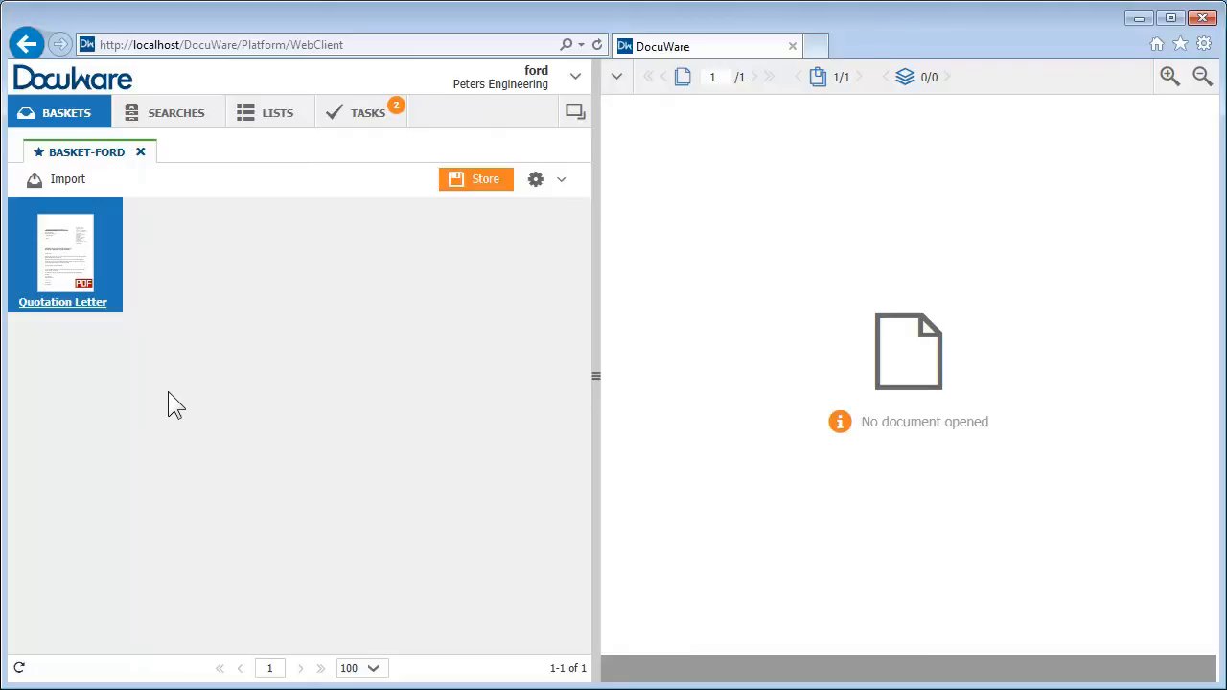
{"action": "mouse_move", "coordinate": [363, 141]}
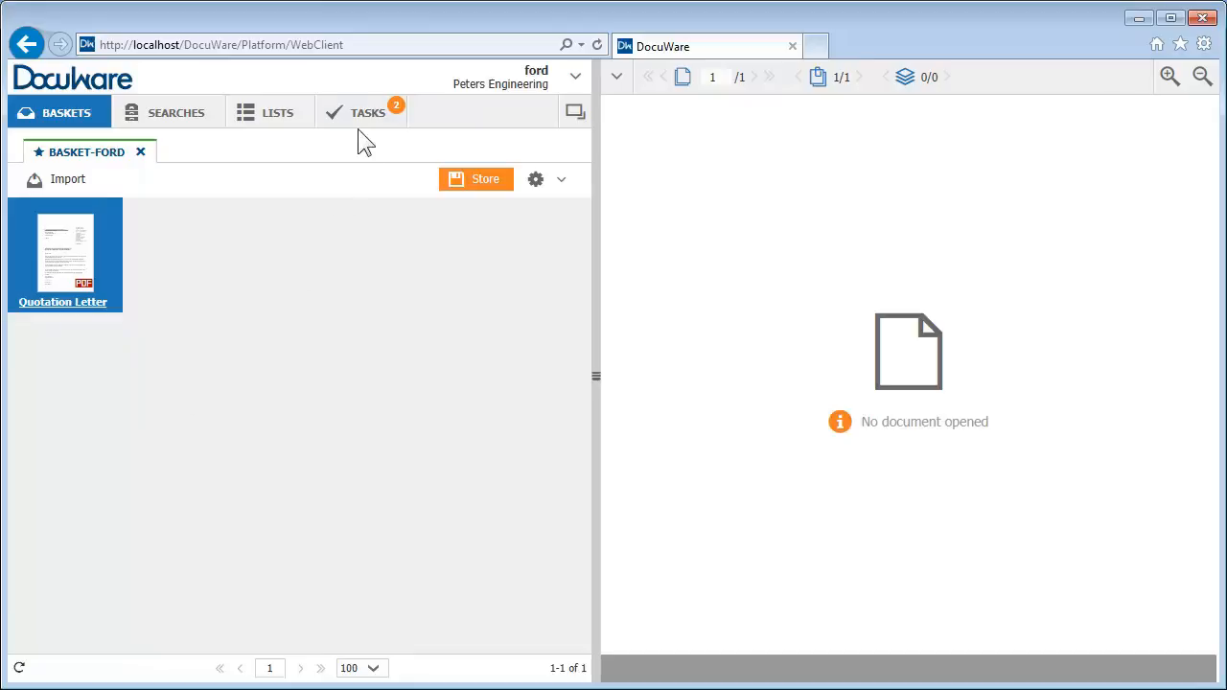
- Show the Check Invoice task list with the Robinson's Refuge and US-Steel invoices
{"action": "left_click", "coordinate": [360, 111]}
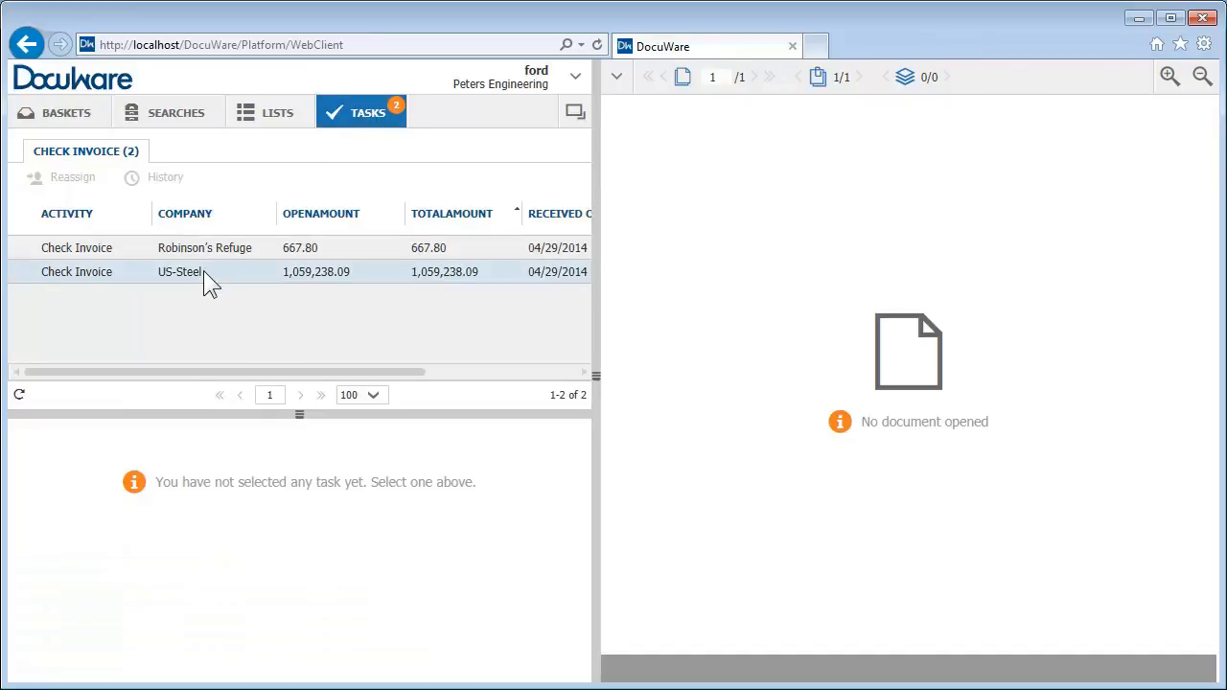
- Approve the US-Steel invoice for 1,059,238.09 and commit the decision
{"action": "left_click", "coordinate": [180, 272]}
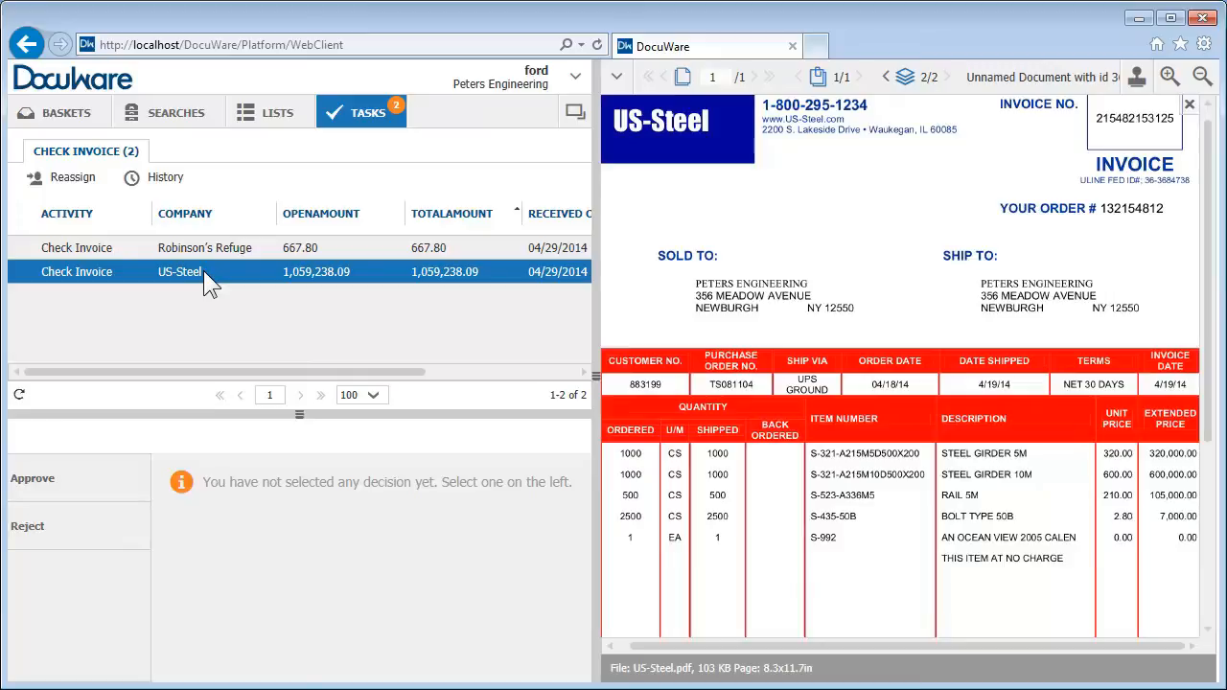
{"action": "left_click", "coordinate": [35, 478]}
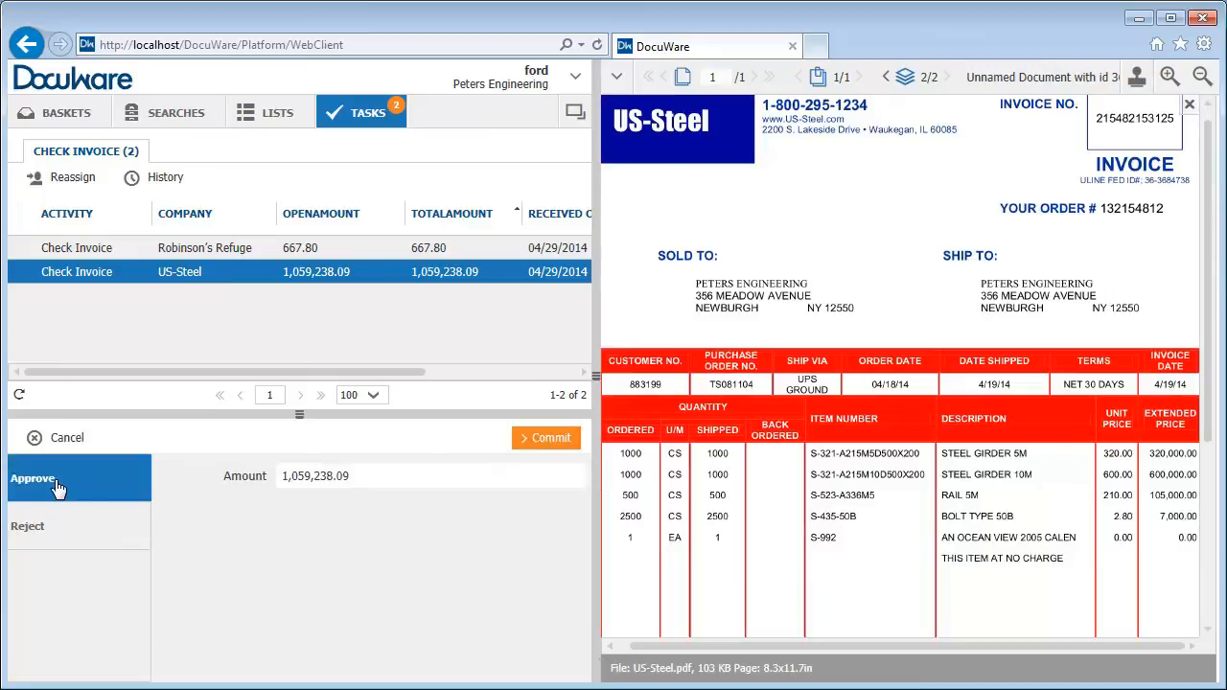
{"action": "mouse_move", "coordinate": [317, 507]}
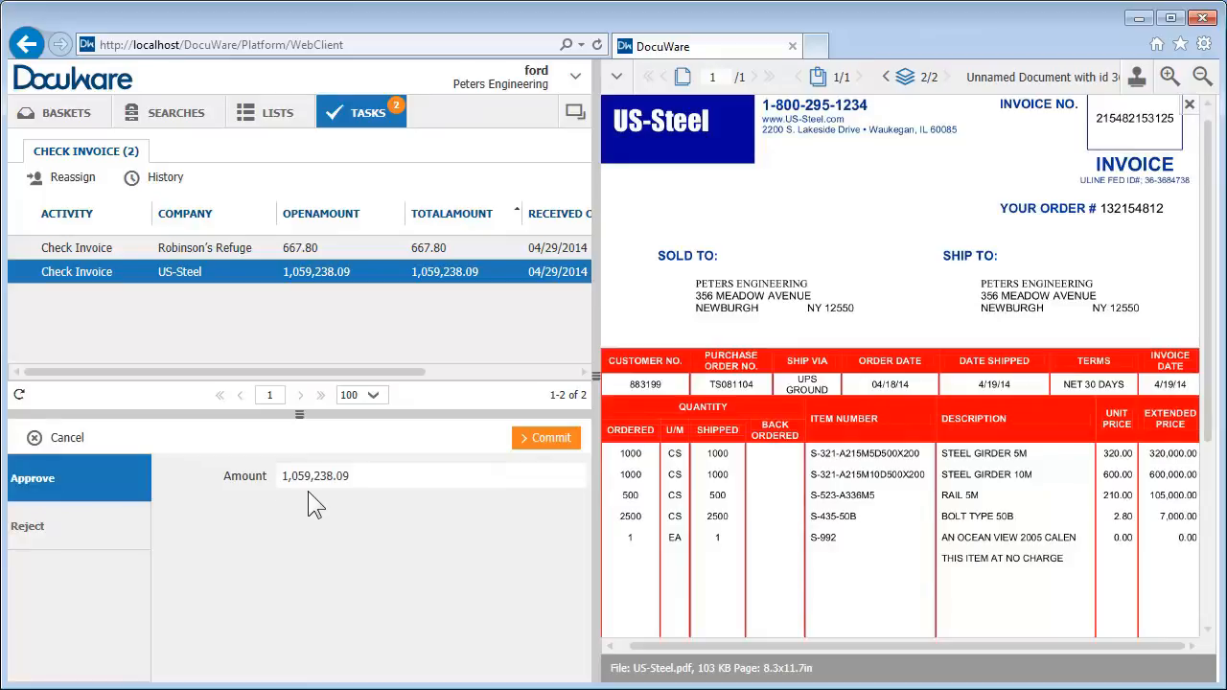
{"action": "left_click", "coordinate": [546, 437]}
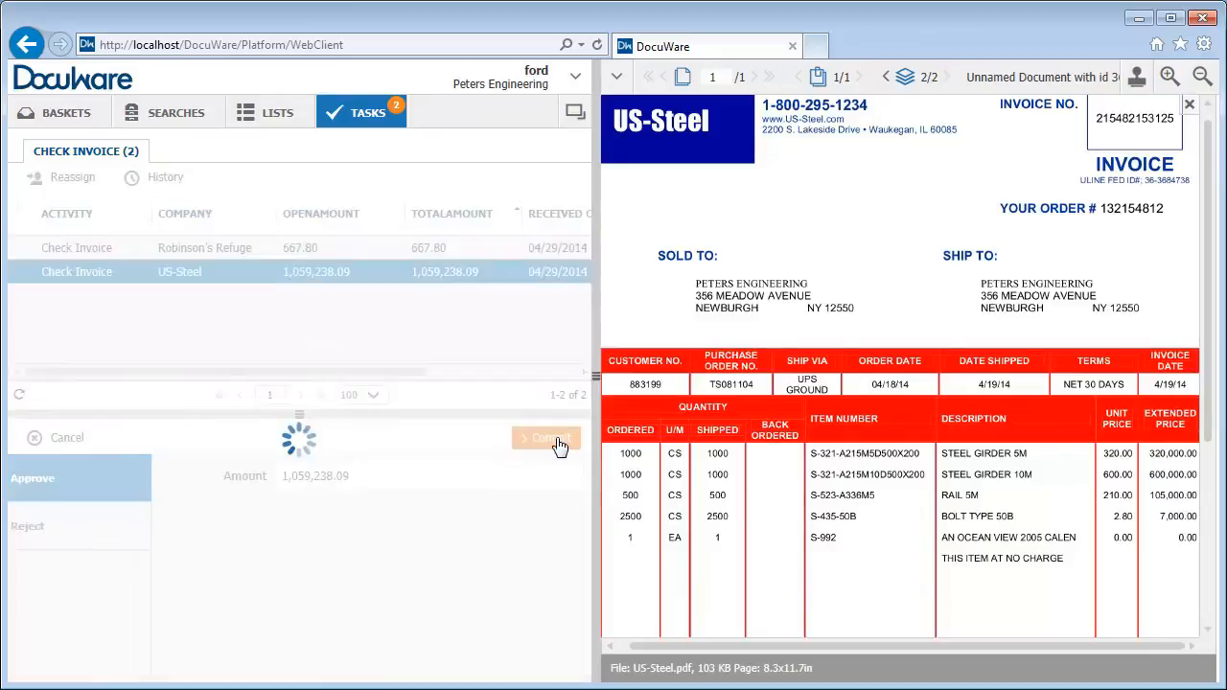
{"action": "left_click", "coordinate": [546, 437]}
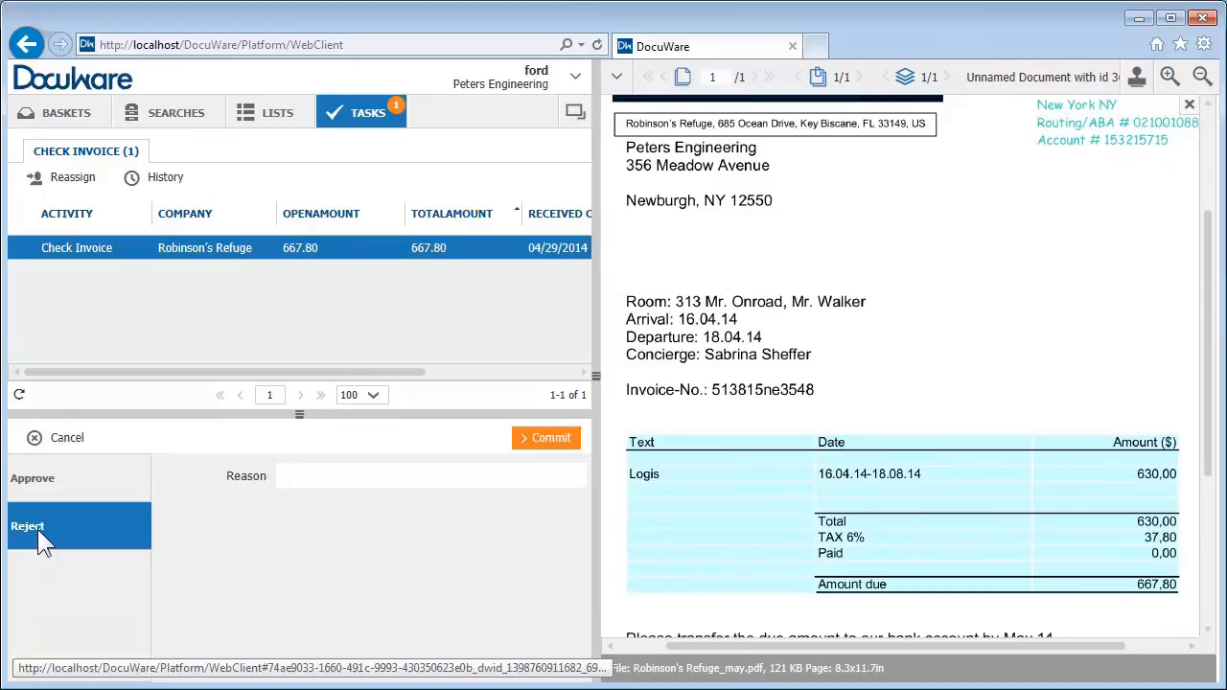
- Reject the Robinson's Refuge invoice with reason 'Wrong Cost Center' and commit it
{"action": "type", "text": "Wrong Cost Center"}
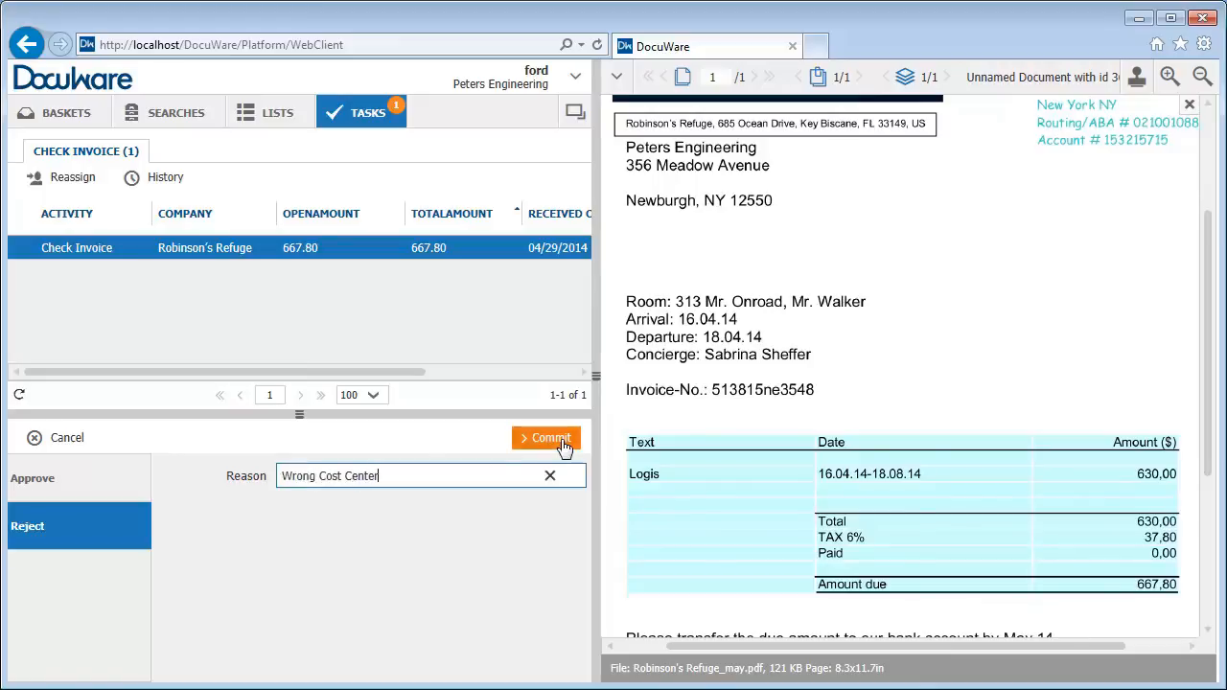
{"action": "left_click", "coordinate": [546, 437]}
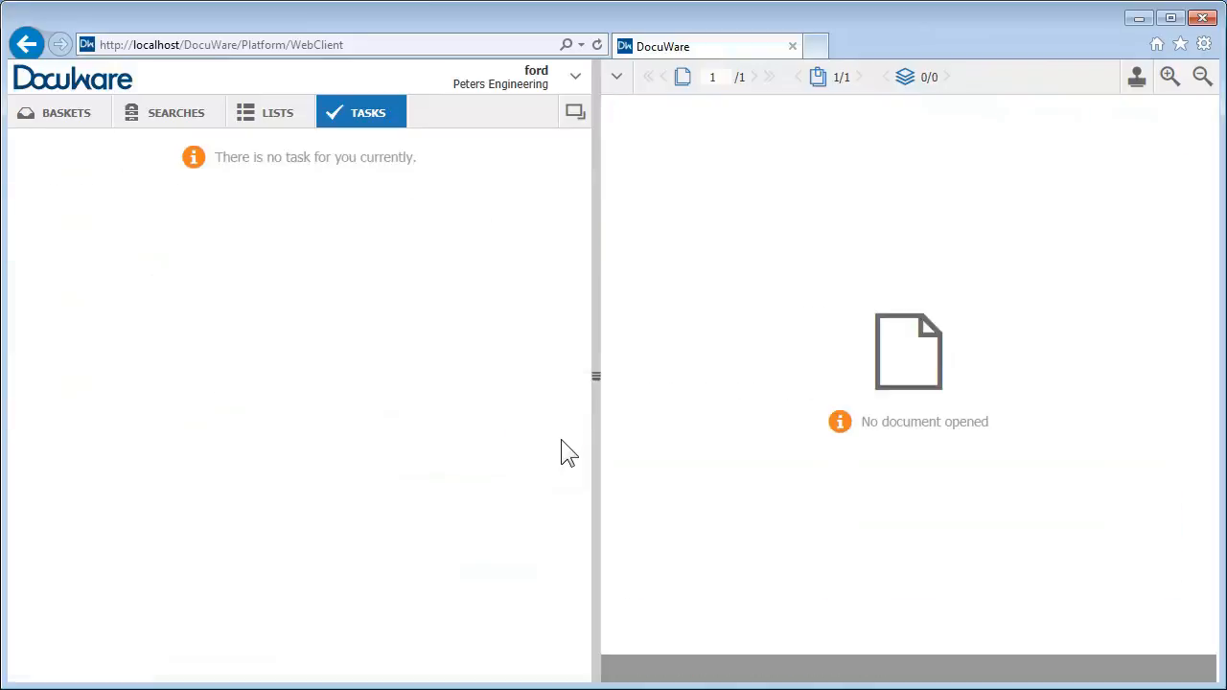
- In personal settings, tick 'I am not in the office!' and save
{"action": "left_click", "coordinate": [576, 77]}
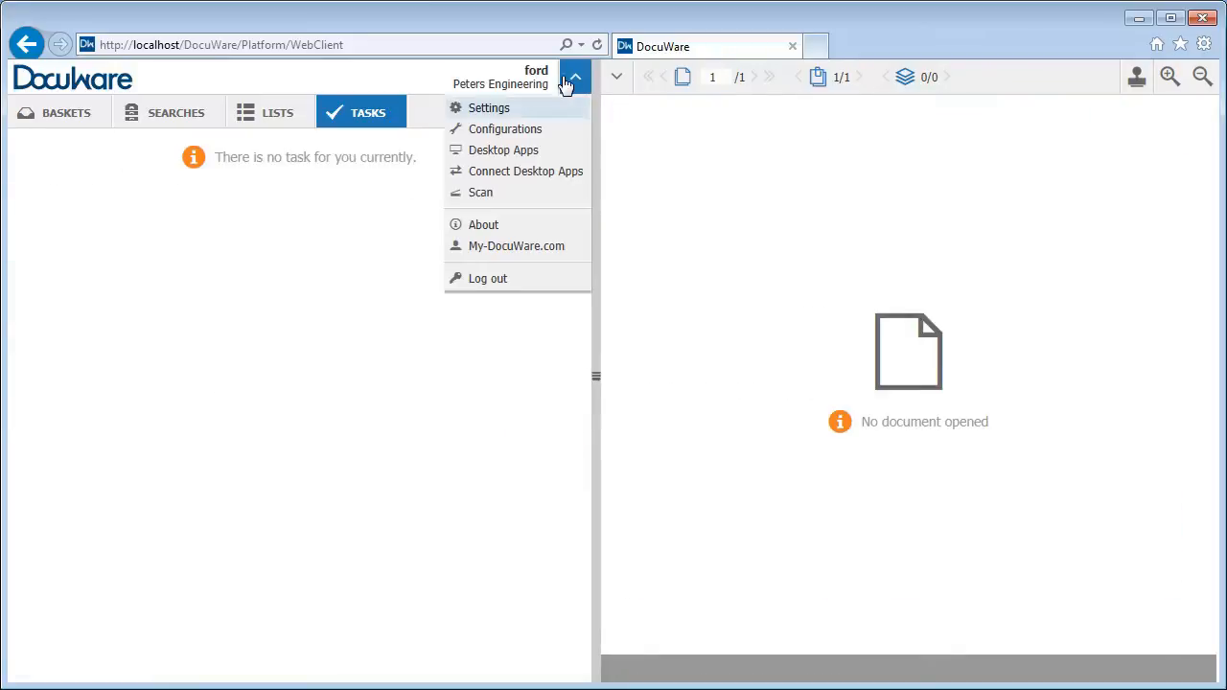
{"action": "left_click", "coordinate": [489, 107]}
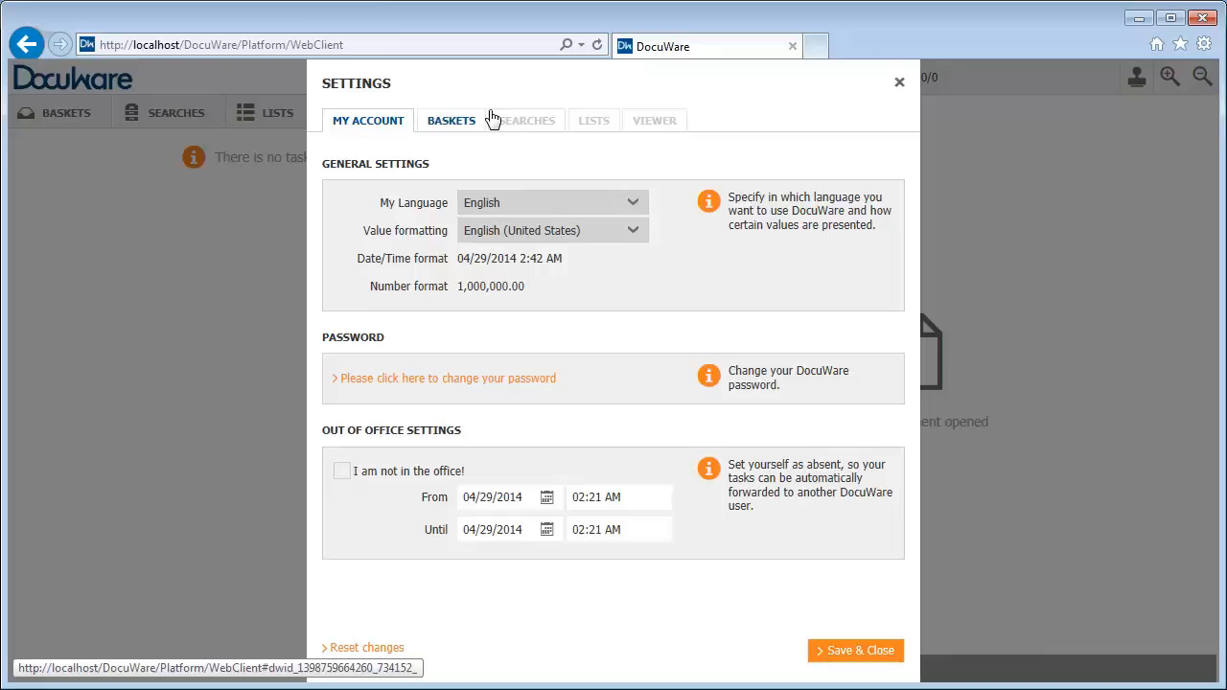
{"action": "left_click", "coordinate": [342, 472]}
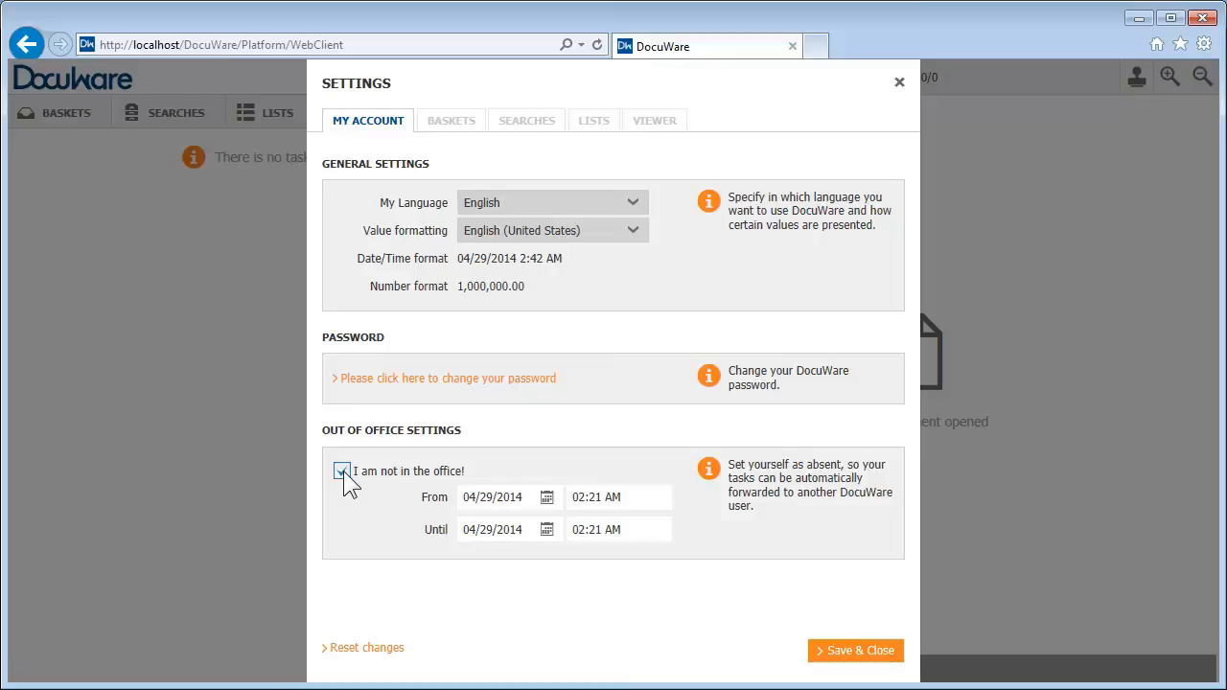
{"action": "left_click", "coordinate": [855, 651]}
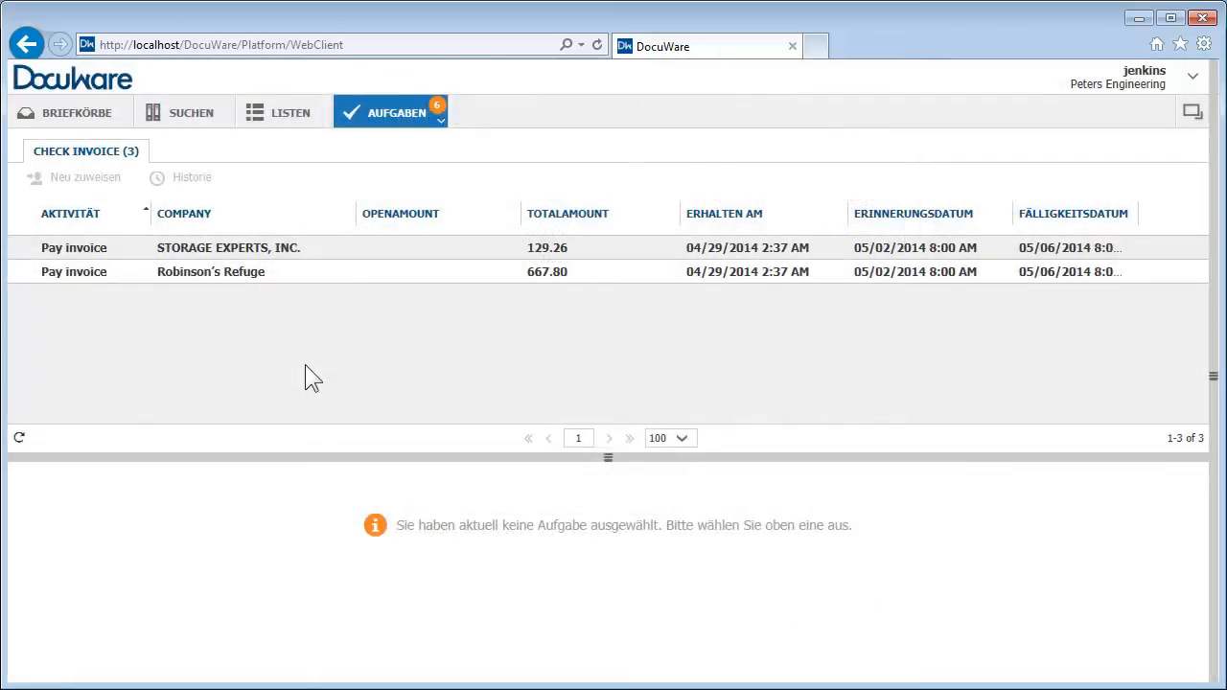
- Close the web client and sign in to Workflow Designer as admin
{"action": "left_click", "coordinate": [1203, 18]}
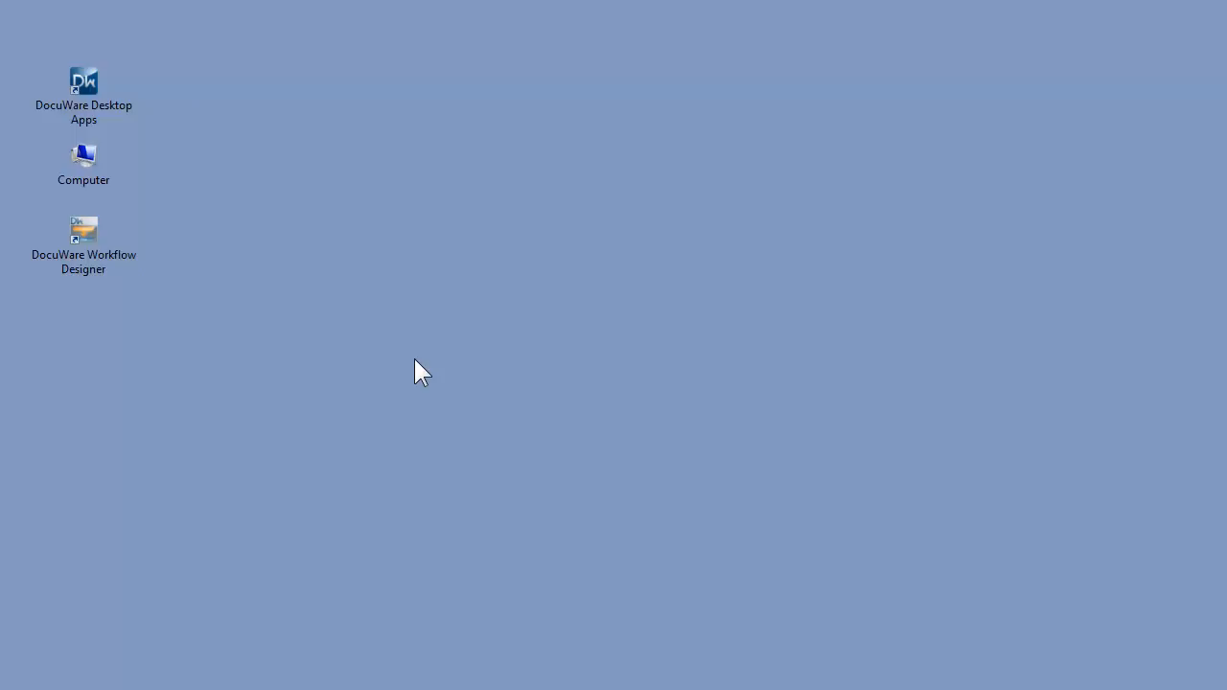
{"action": "double_click", "coordinate": [84, 230]}
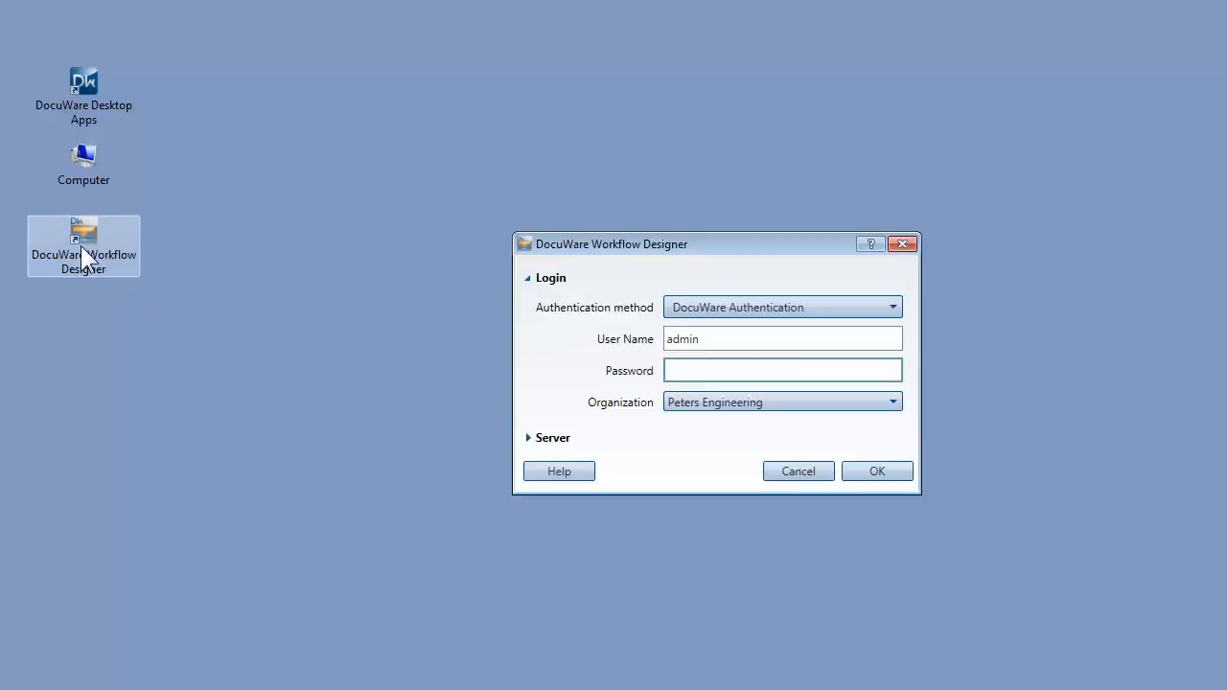
{"action": "type", "text": "admin"}
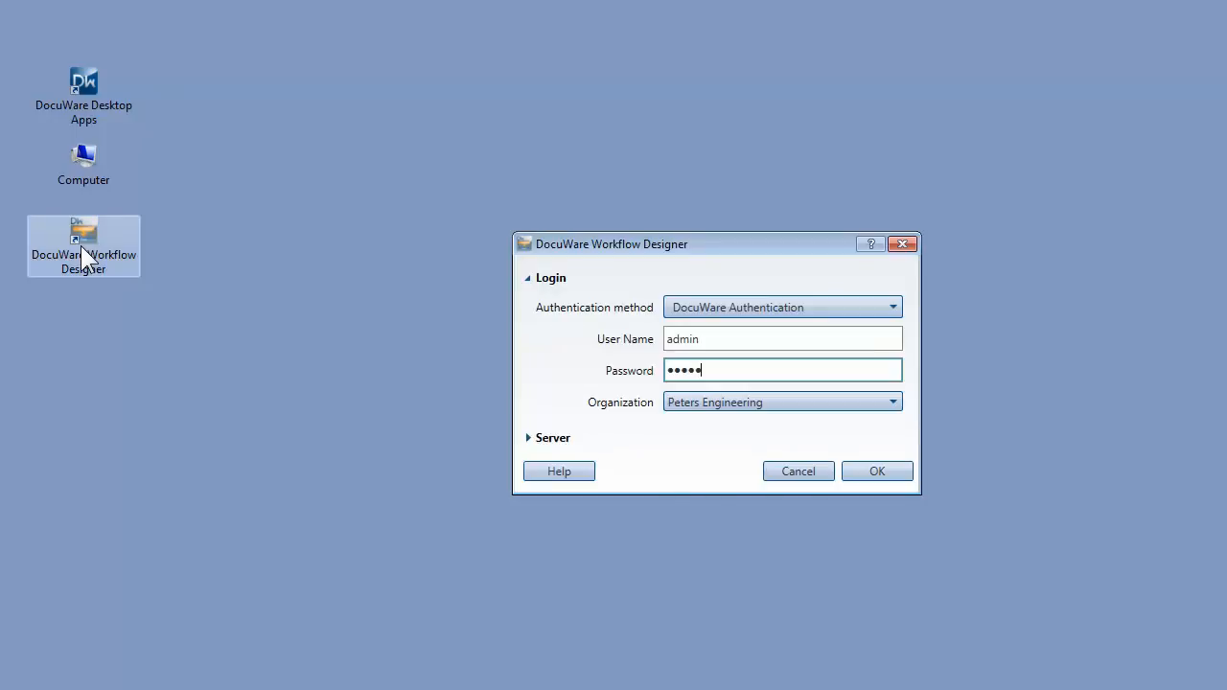
{"action": "left_click", "coordinate": [875, 472]}
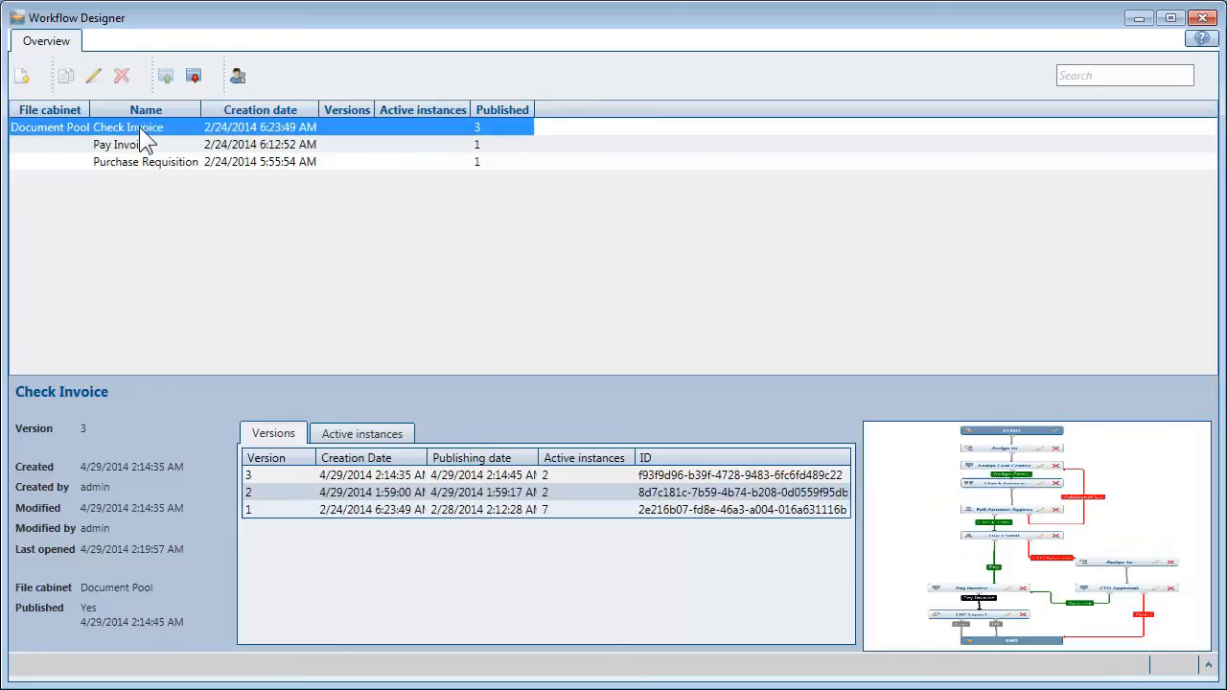
- Open the Check Invoice workflow and create a new blank Start/End diagram
{"action": "double_click", "coordinate": [146, 126]}
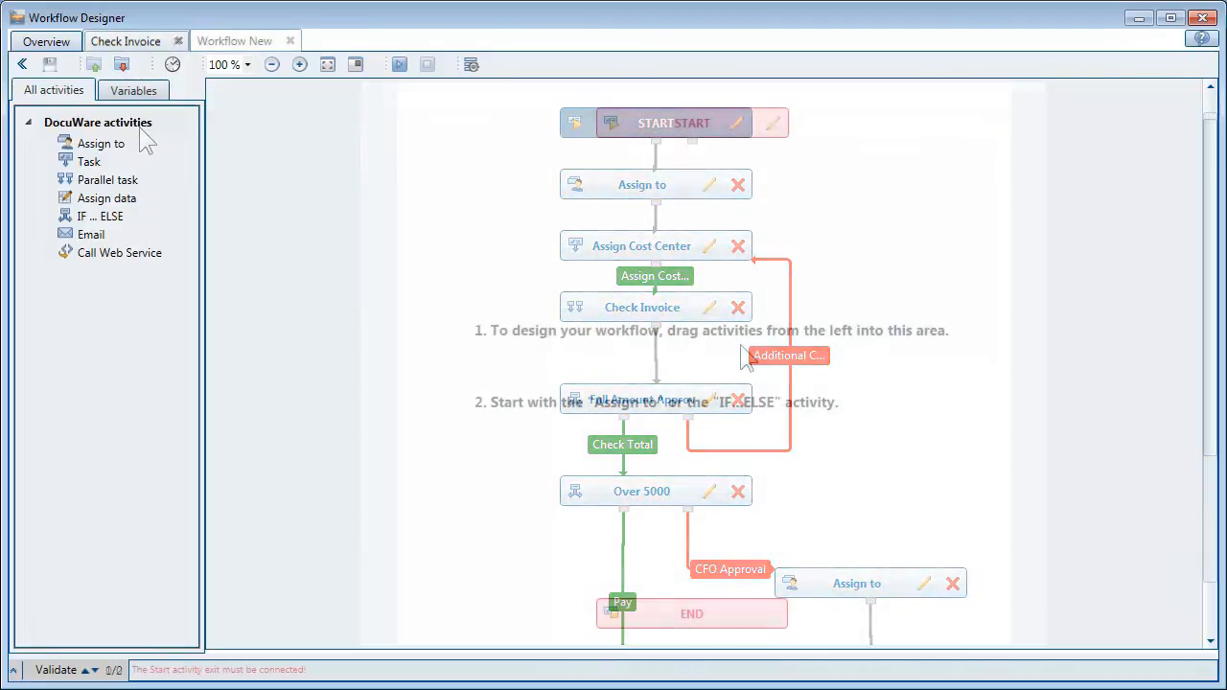
{"action": "left_click", "coordinate": [234, 40]}
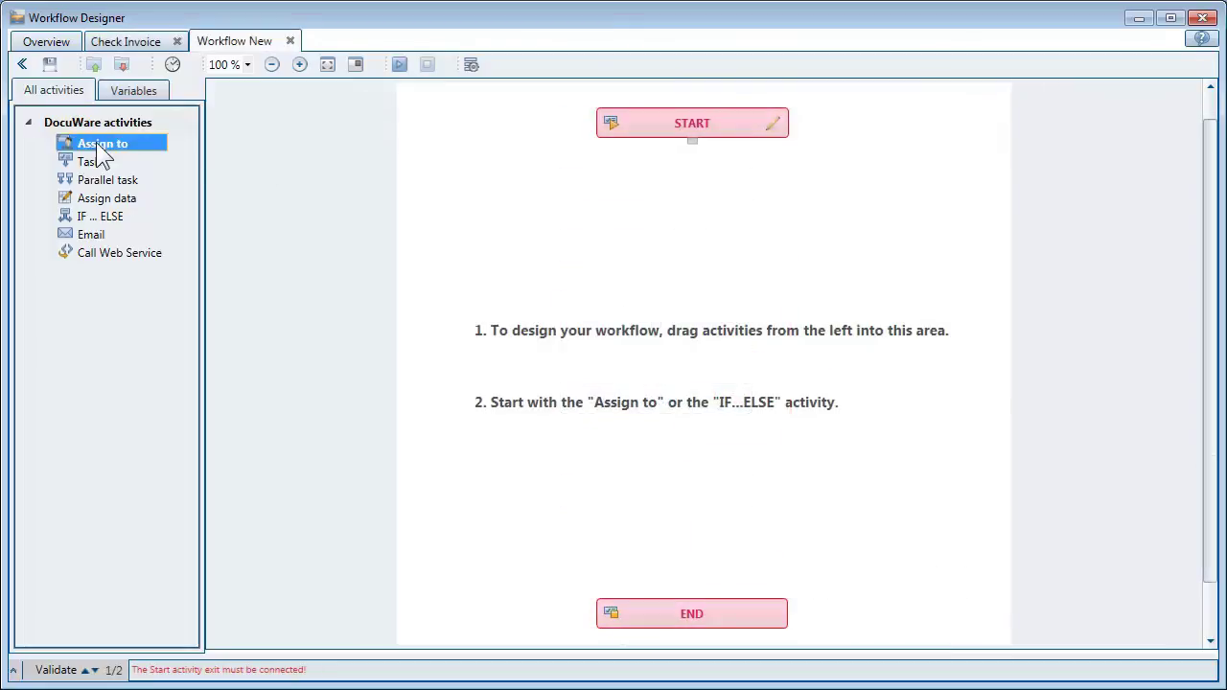
- Add an Assign to step for Accounting linked from Start, then add a Task step
{"action": "double_click", "coordinate": [103, 142]}
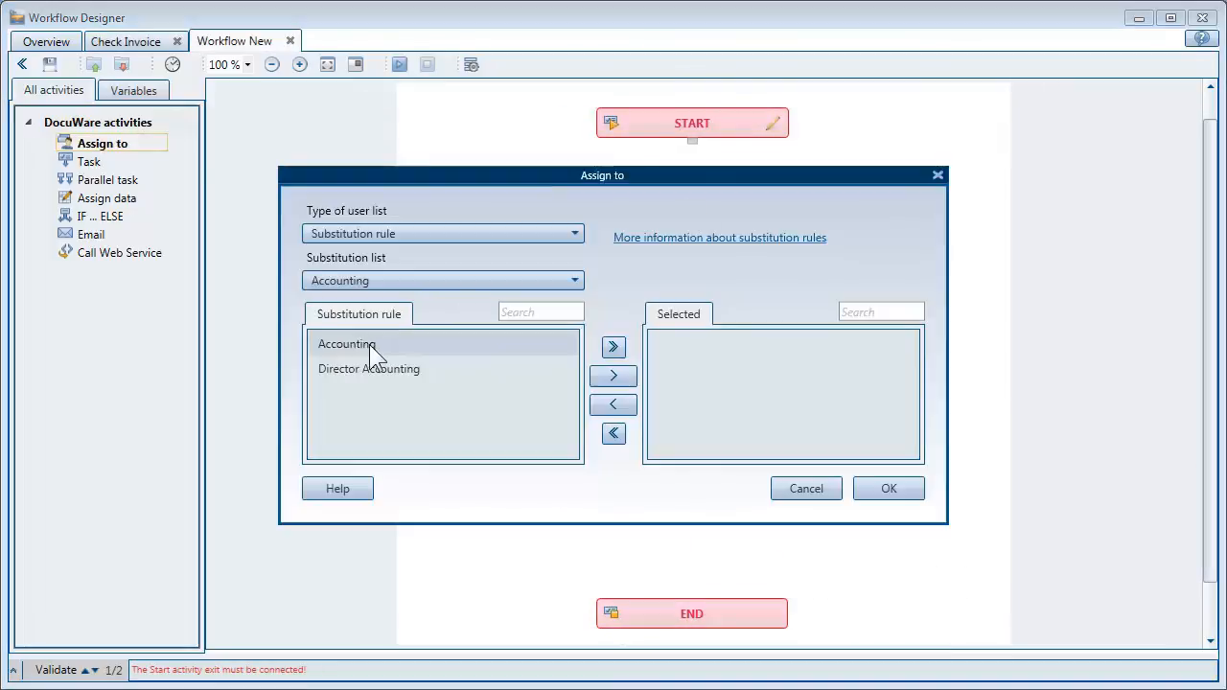
{"action": "left_click", "coordinate": [886, 489]}
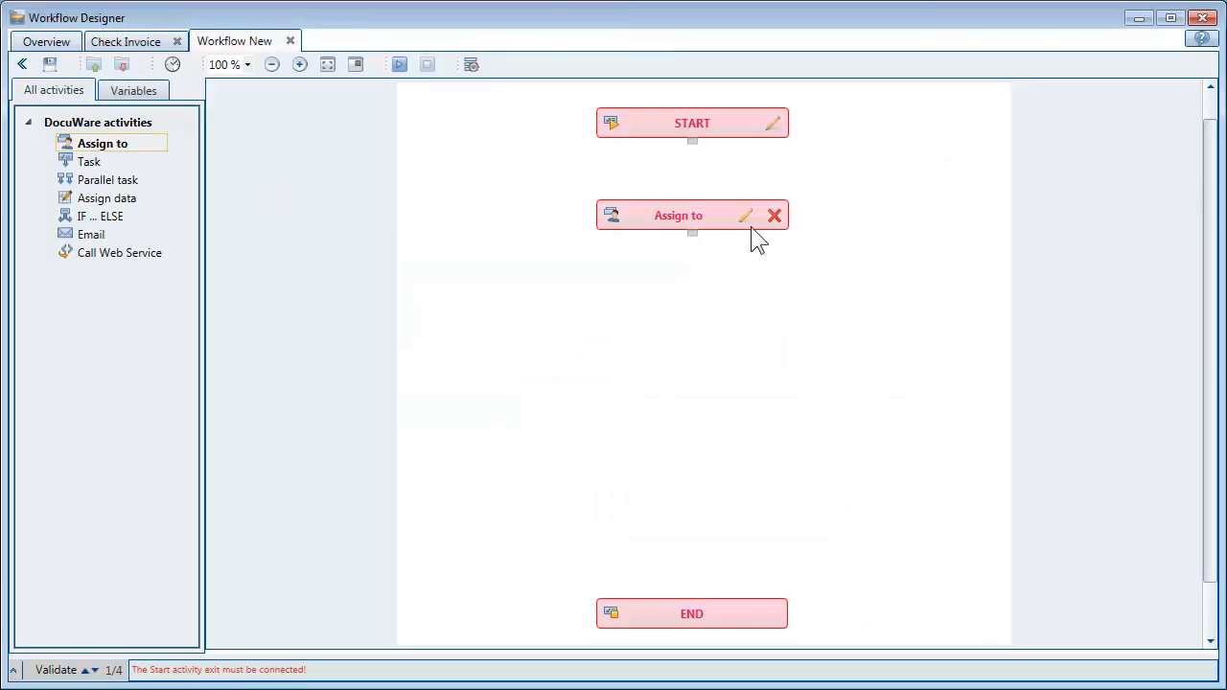
{"action": "left_click_drag", "start_coordinate": [692, 142], "coordinate": [692, 201]}
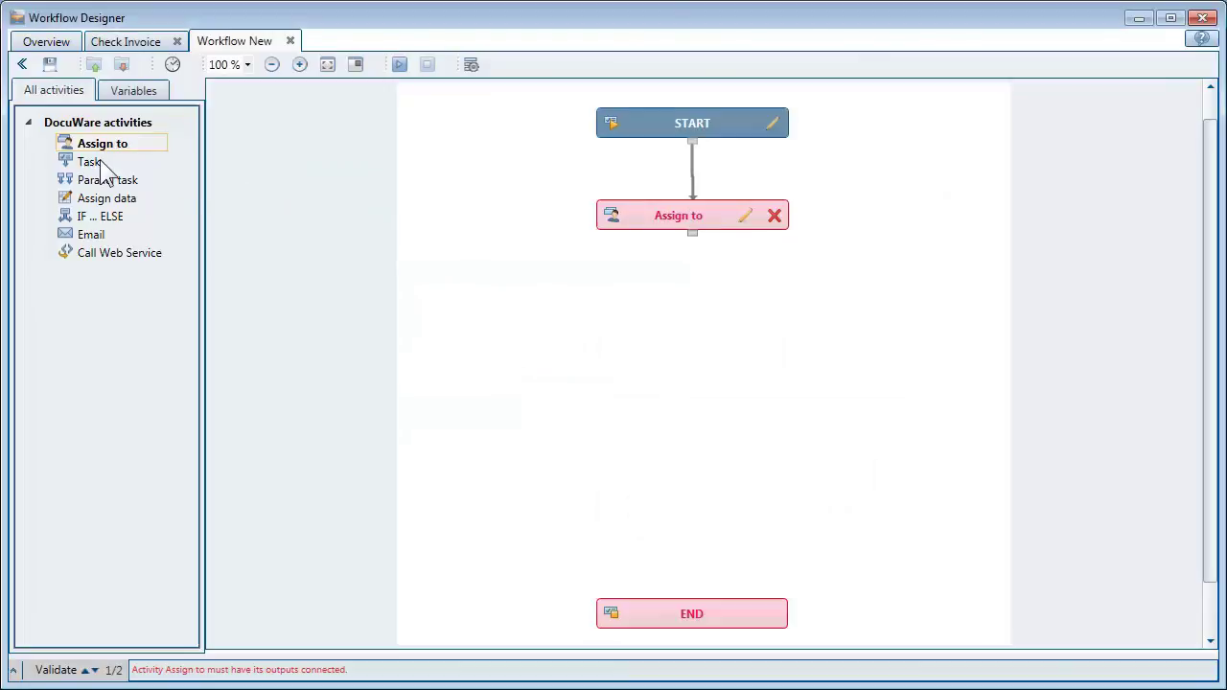
{"action": "double_click", "coordinate": [88, 161]}
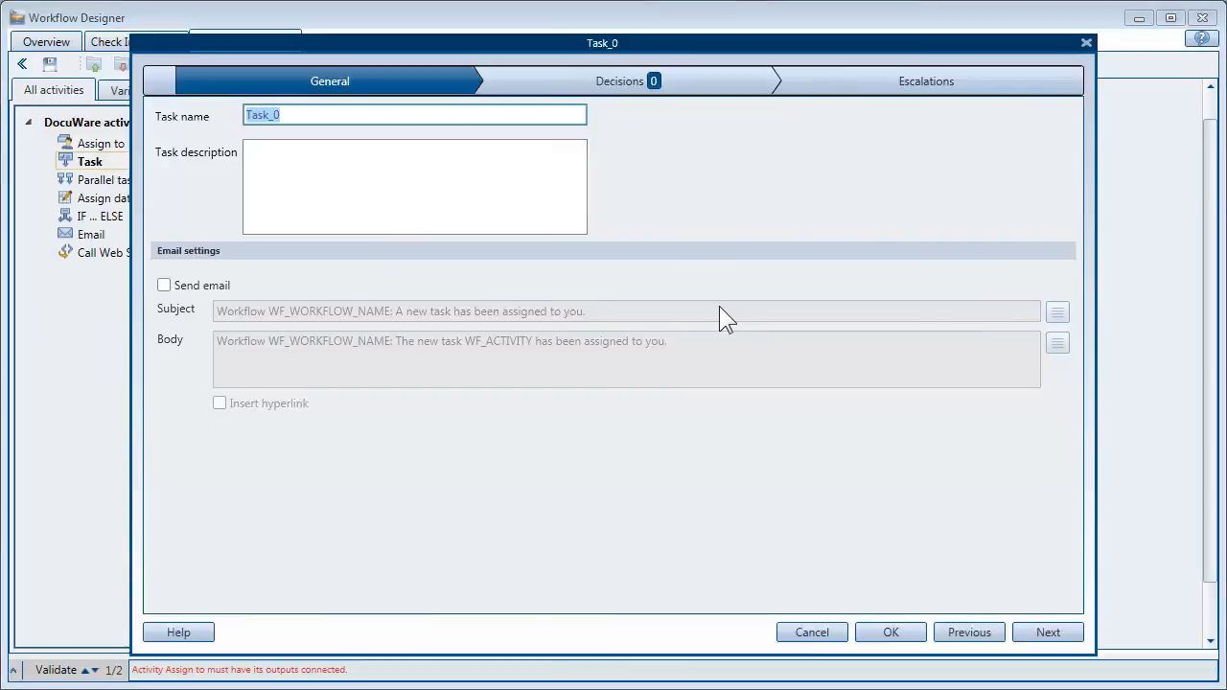